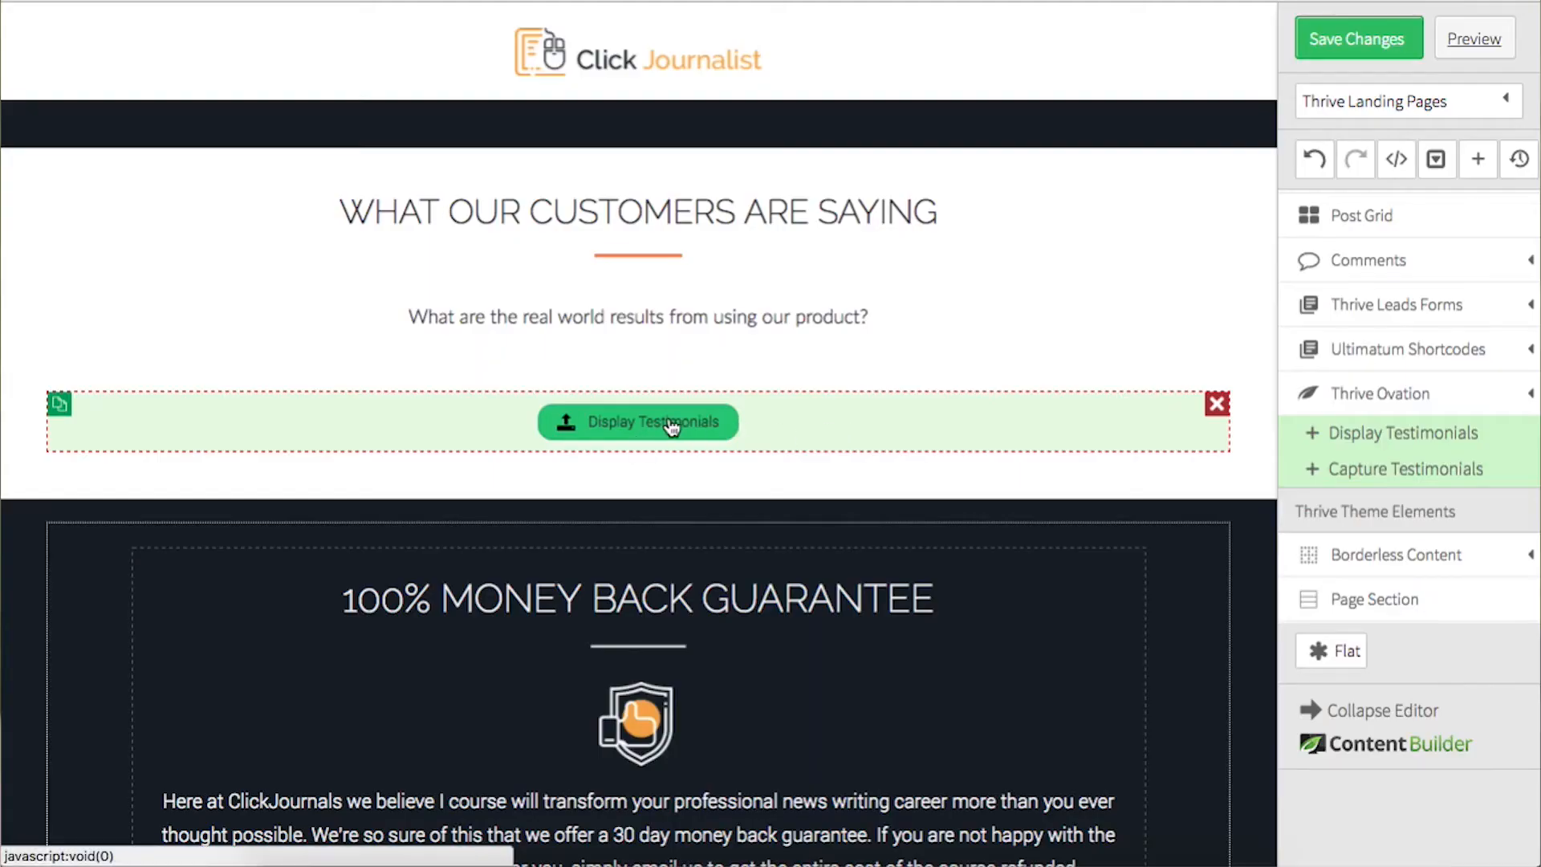
# Add a Display Testimonials element using the 'No image 3 - grid' template
pyautogui.click(636, 422)
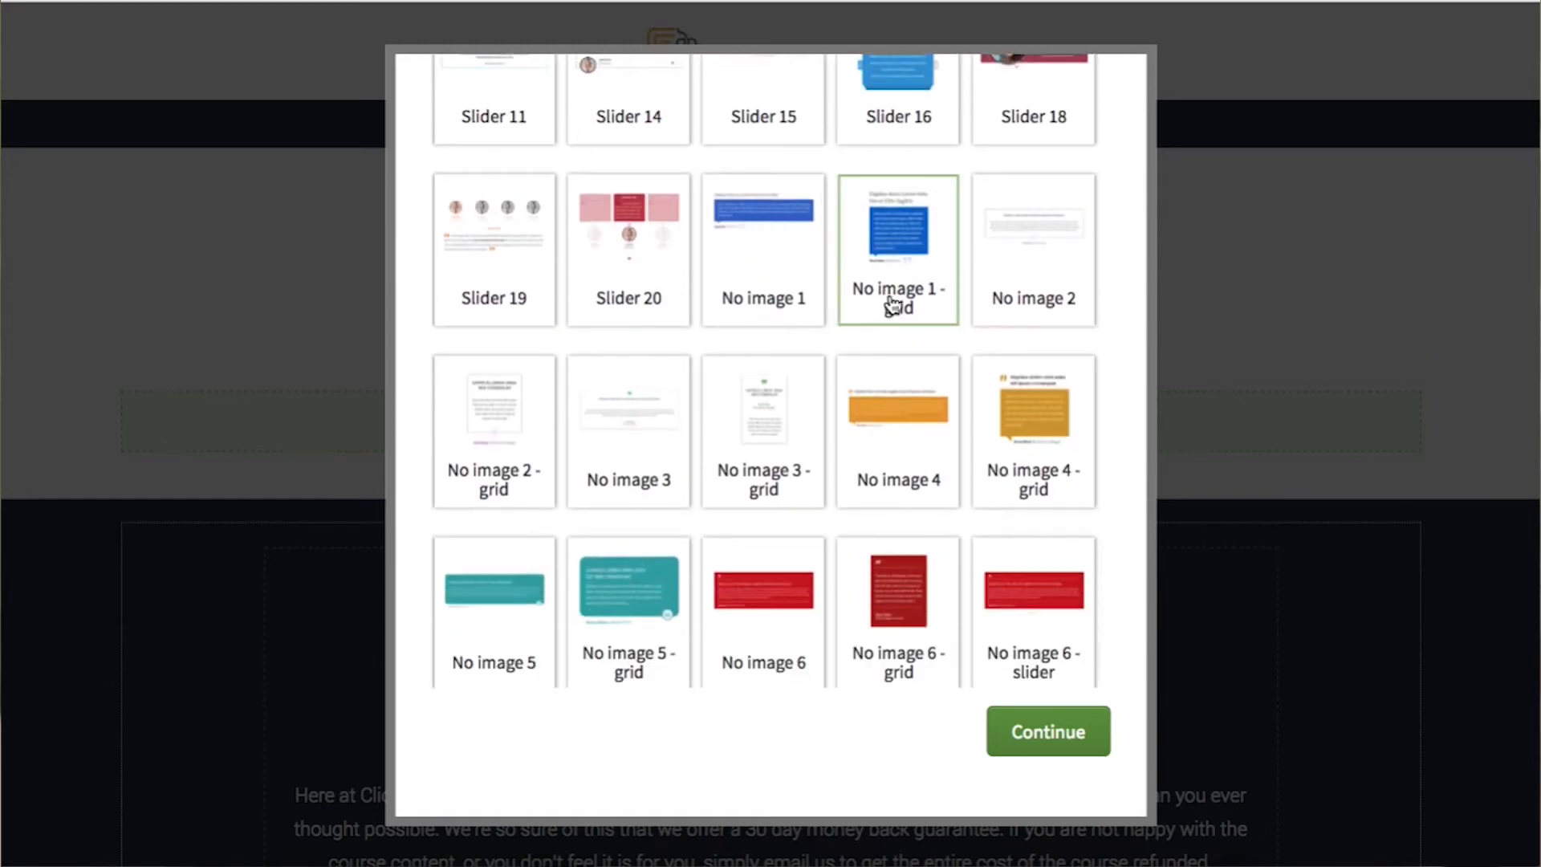
pyautogui.click(896, 431)
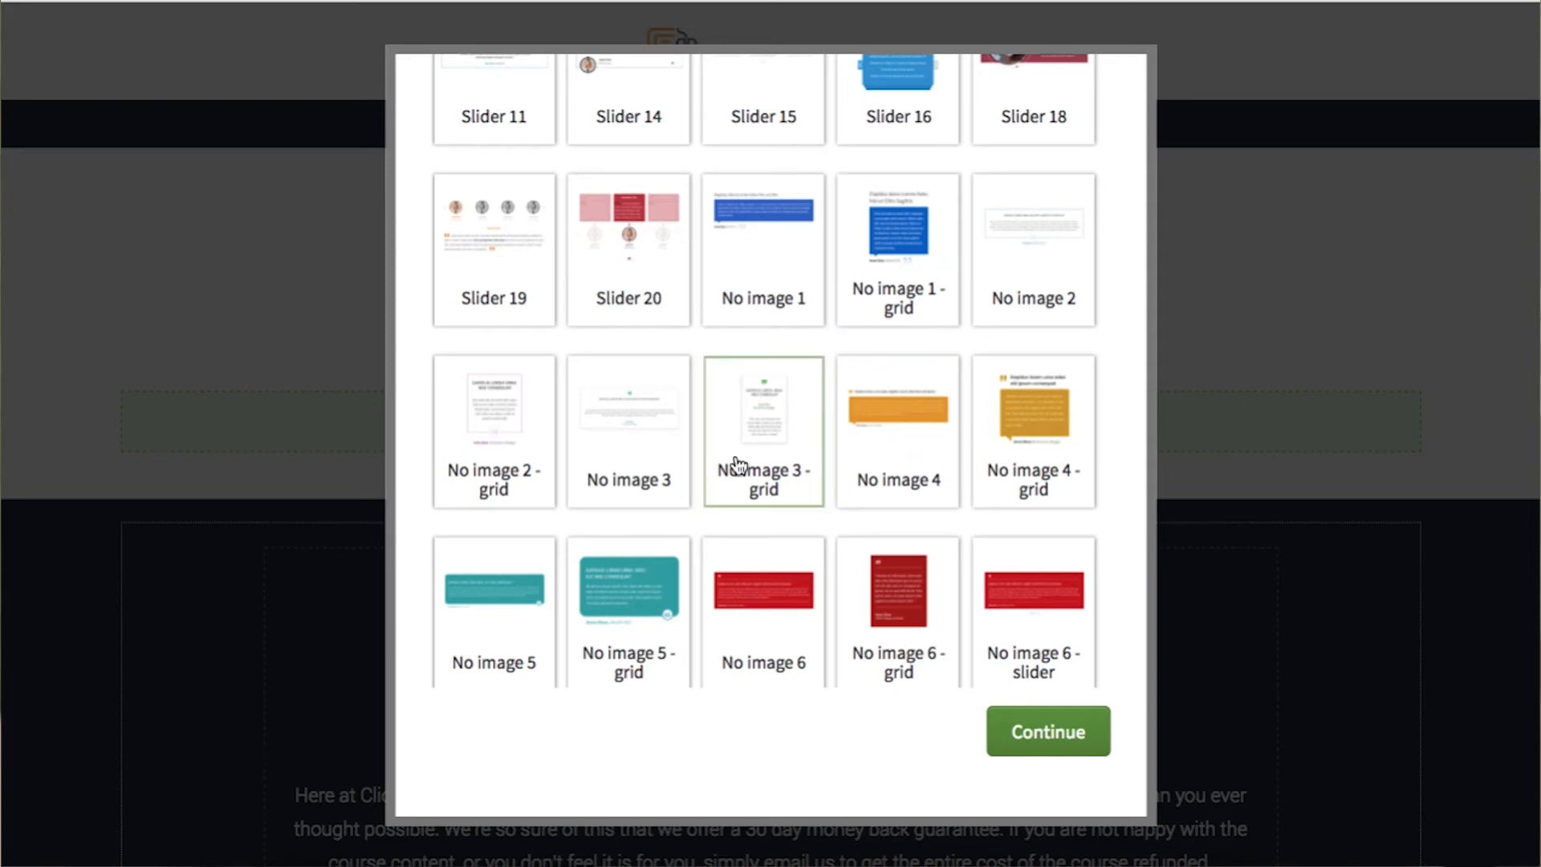
pyautogui.click(1047, 731)
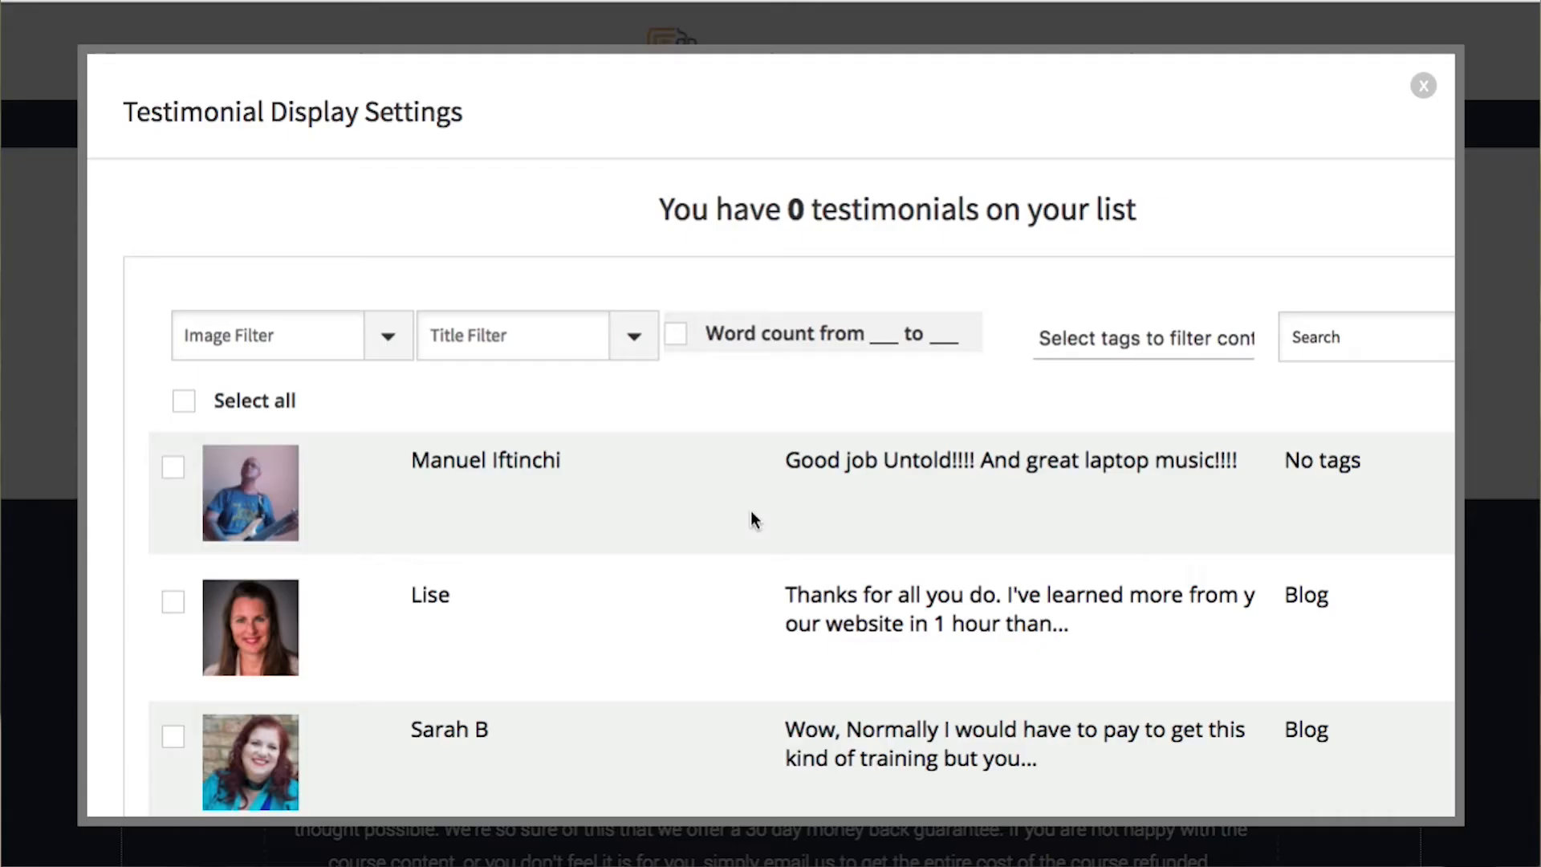
# Select Lise's testimonial for display and finish the setup without saving it for reuse
pyautogui.click(173, 442)
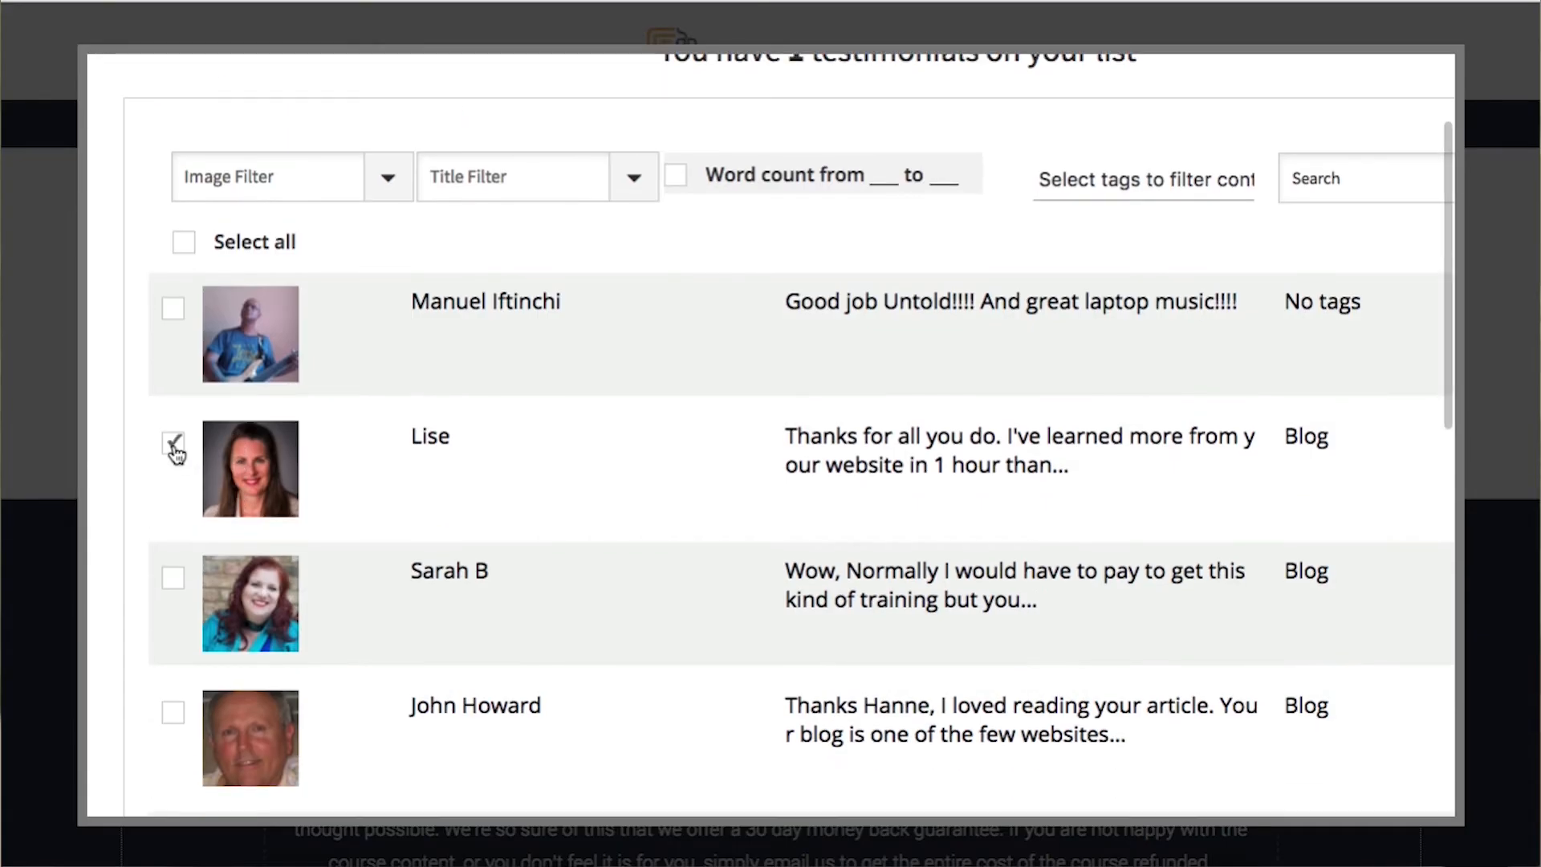
pyautogui.scroll(-3)
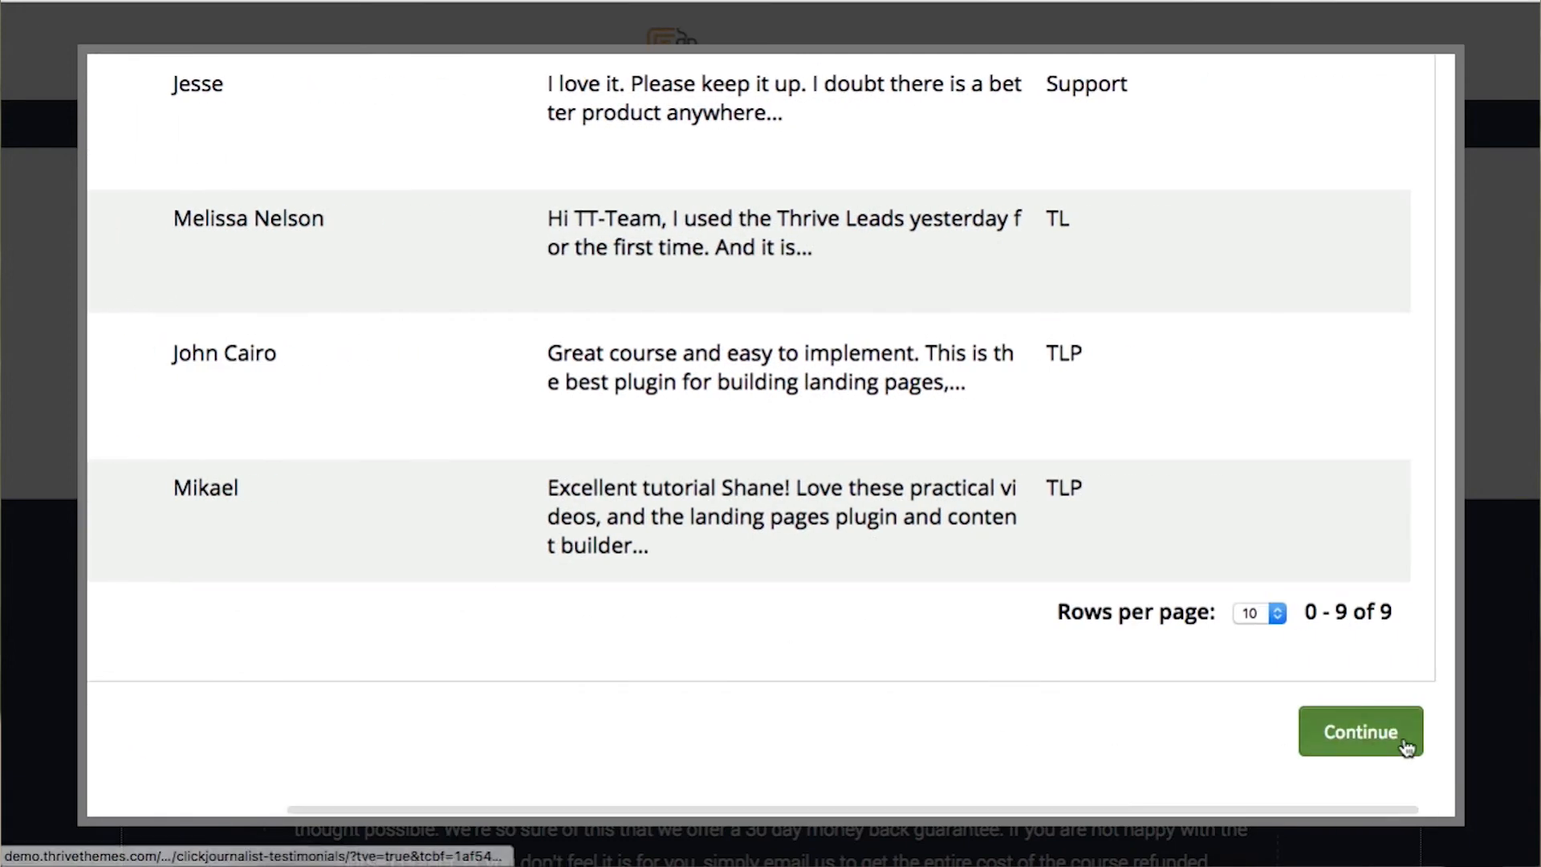
pyautogui.click(1360, 731)
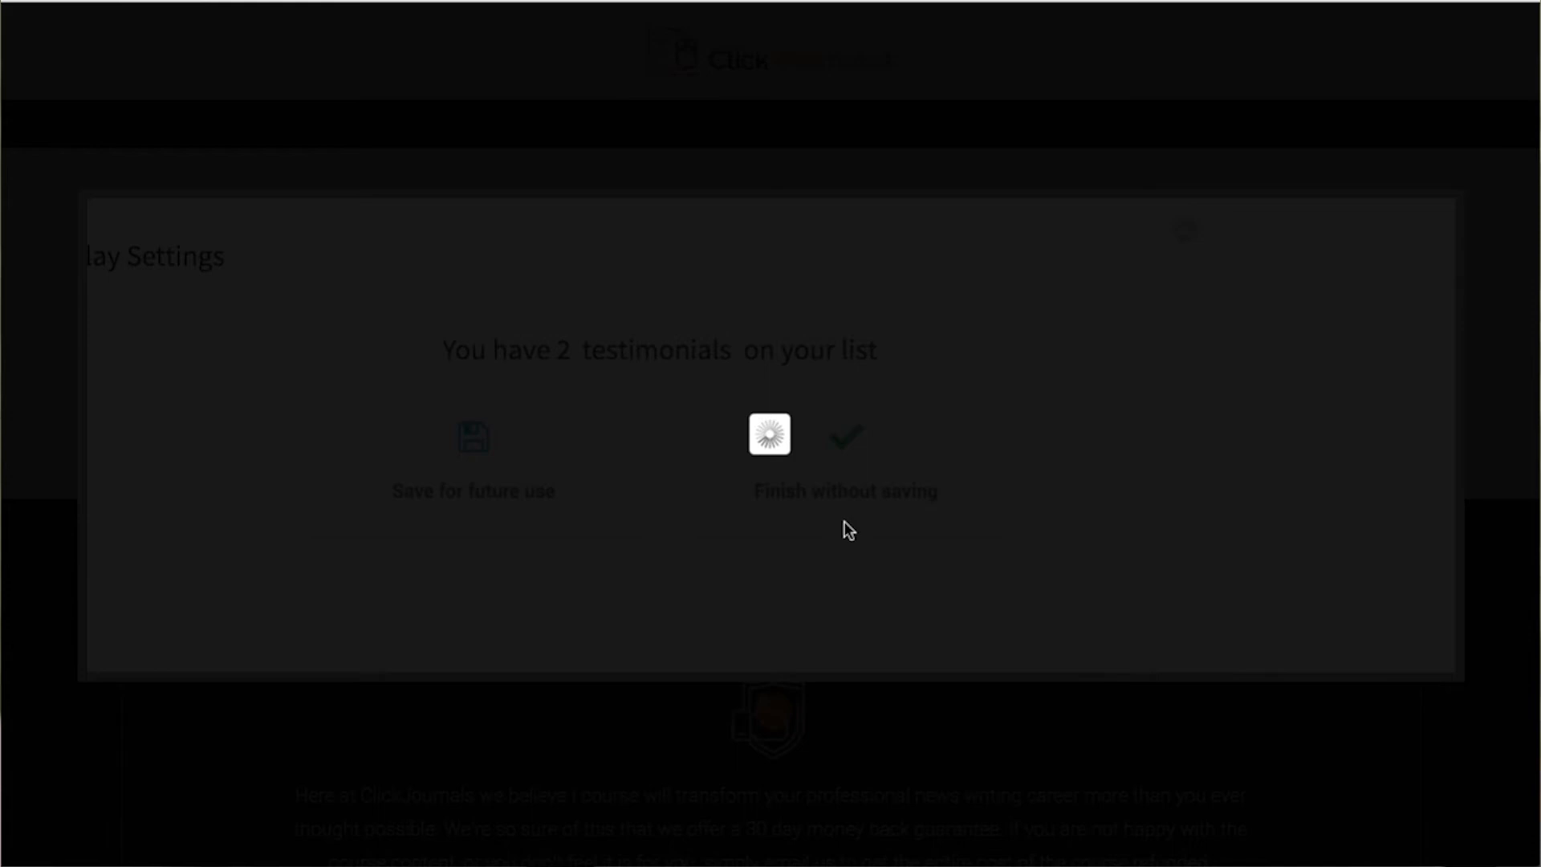
pyautogui.click(845, 434)
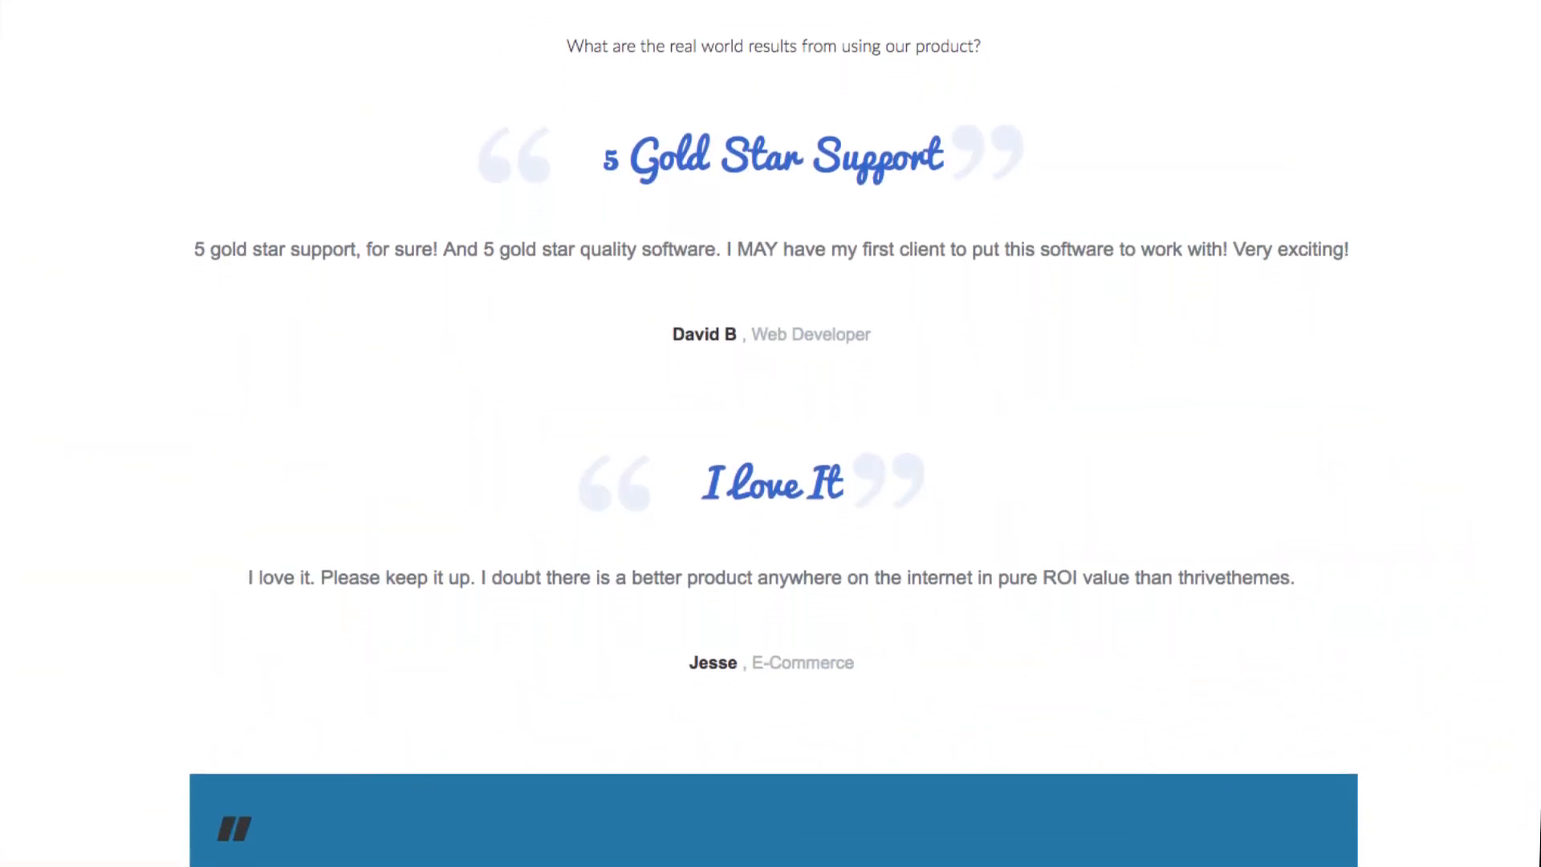
pyautogui.scroll(-3)
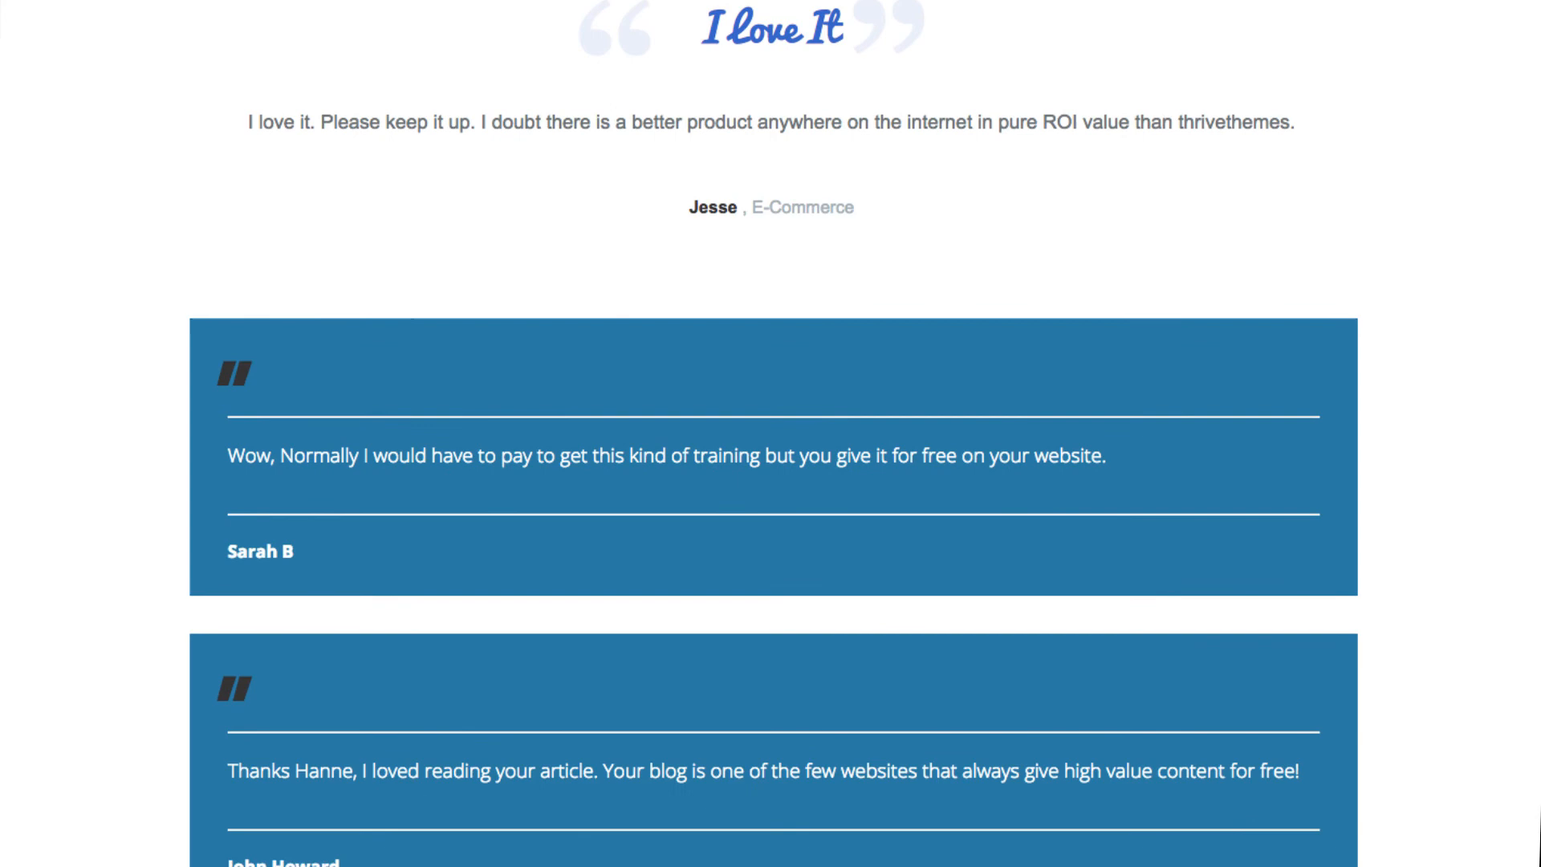
pyautogui.scroll(-3)
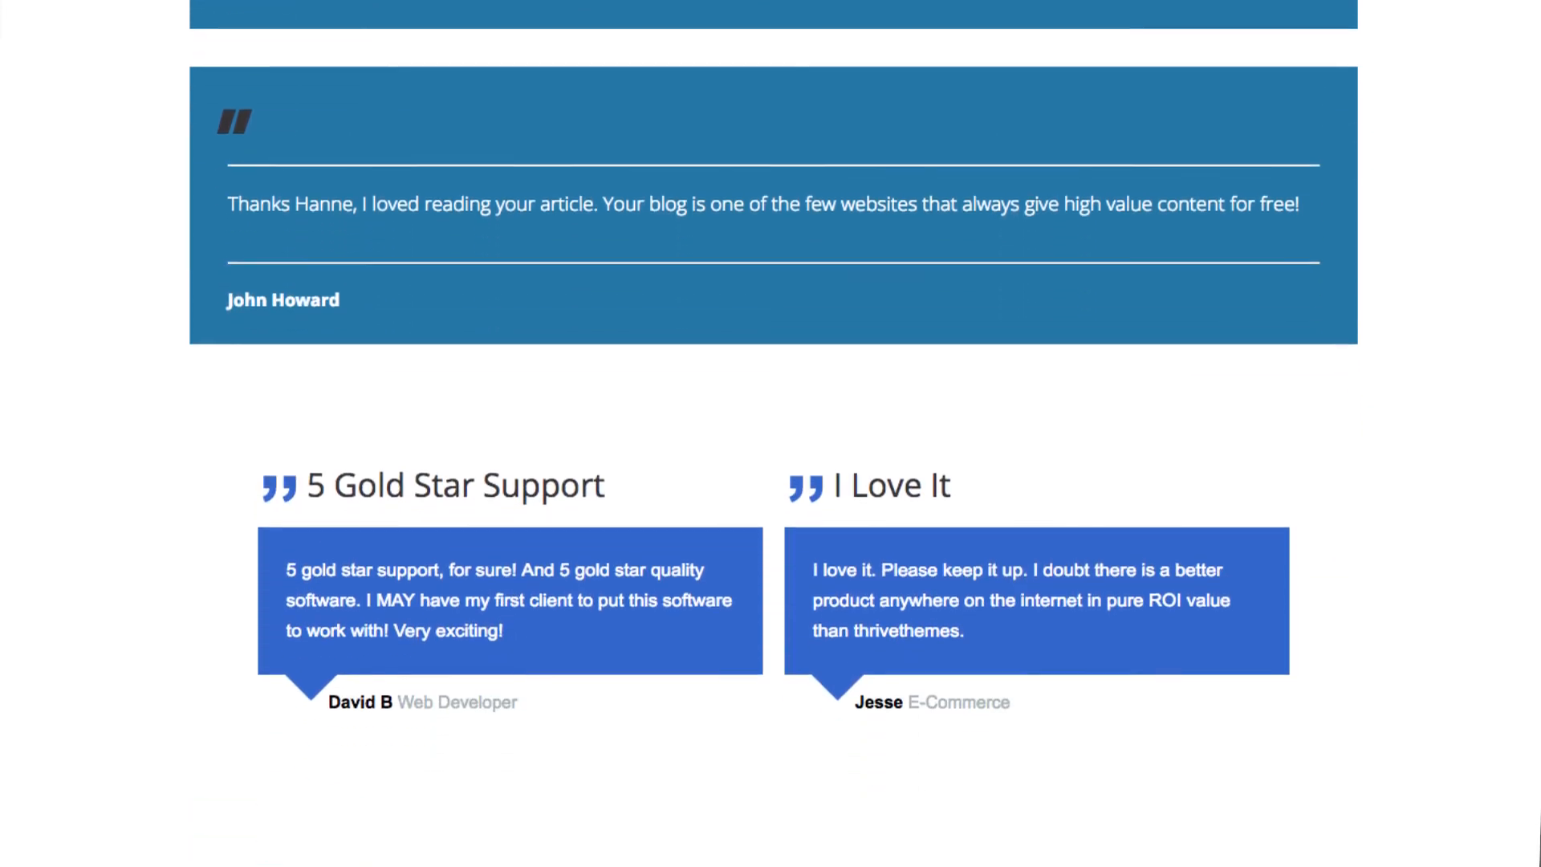
pyautogui.scroll(-3)
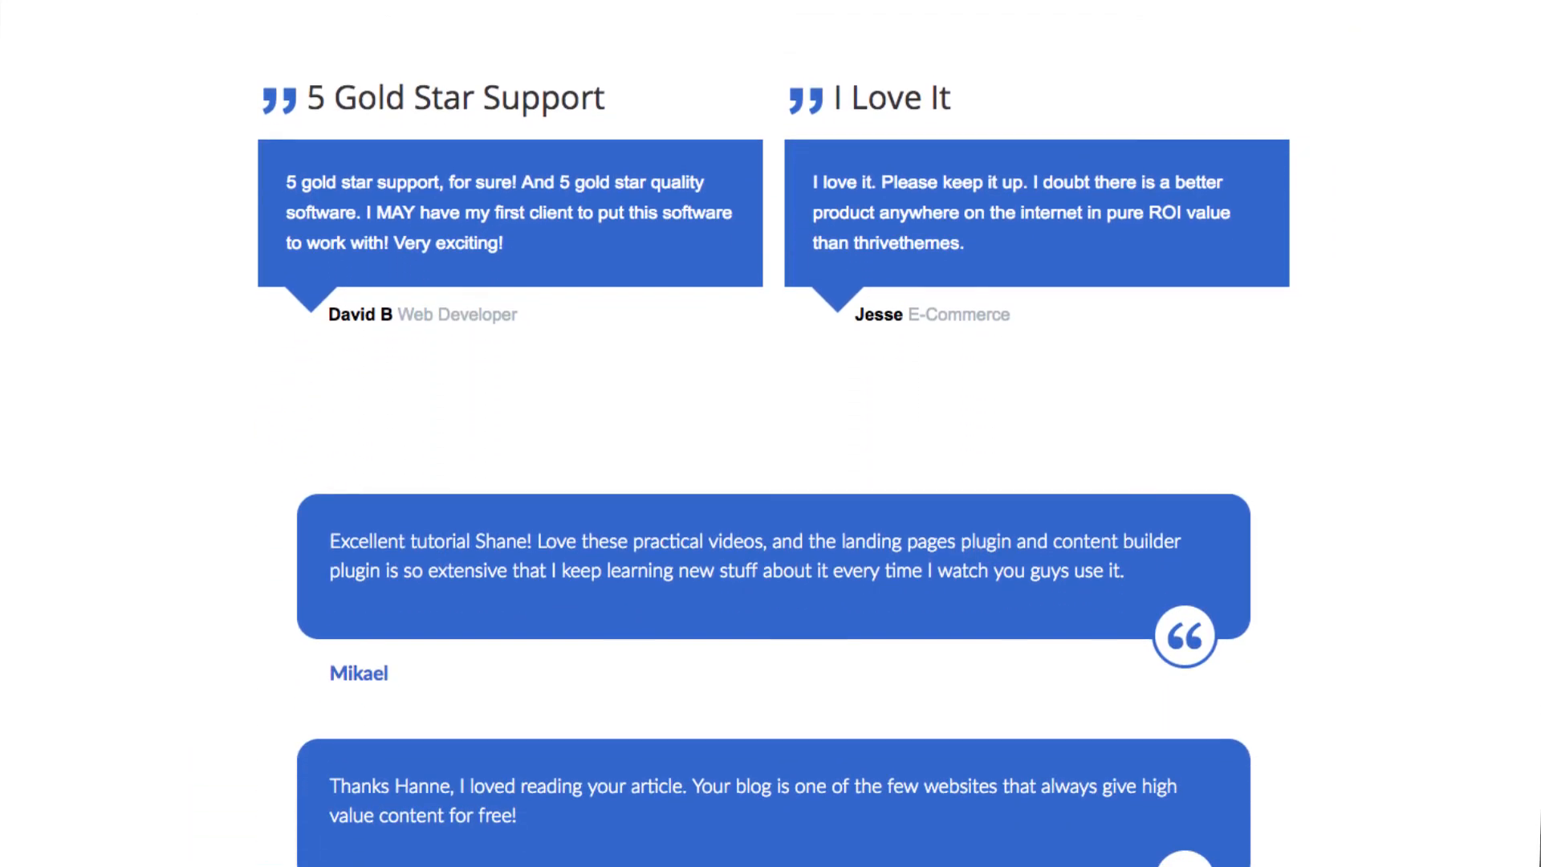